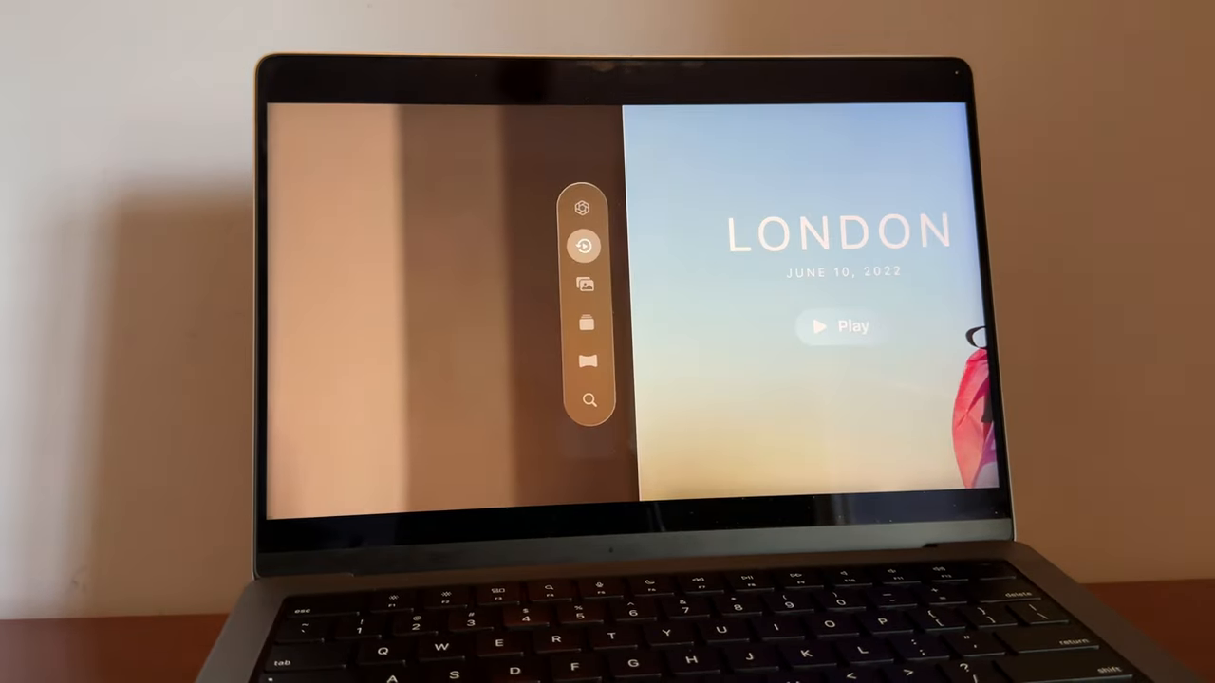
# Switch from the laptop demo to Apple's website showing the Vision Pro headset hero.
pyautogui.click(836, 325)
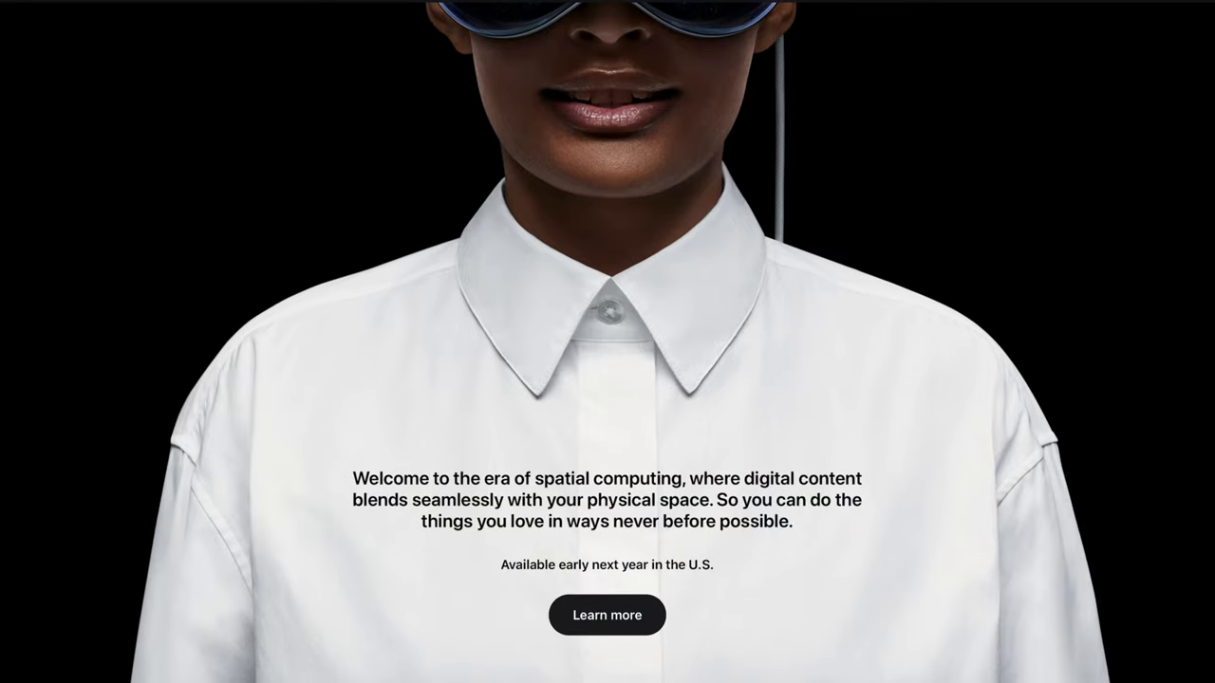
# Scroll past the Mac Studio, Mac Pro, iOS 17 and macOS Sonoma promos to watchOS 10.
pyautogui.scroll(-3)
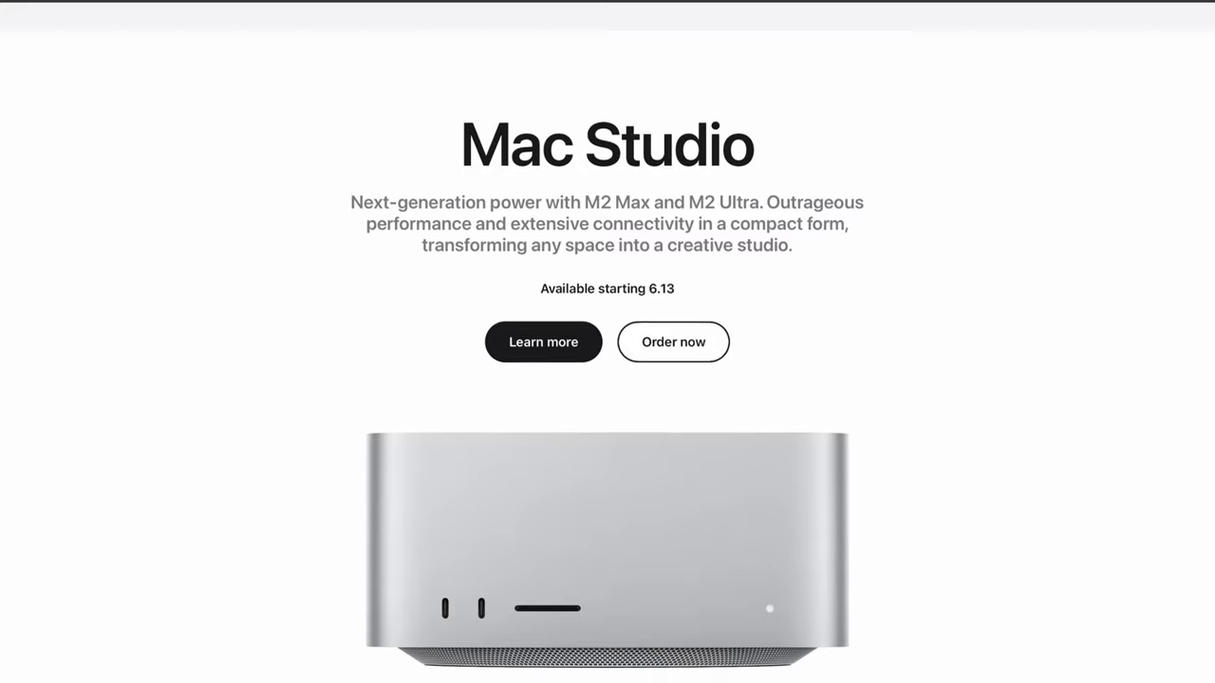
pyautogui.scroll(-3)
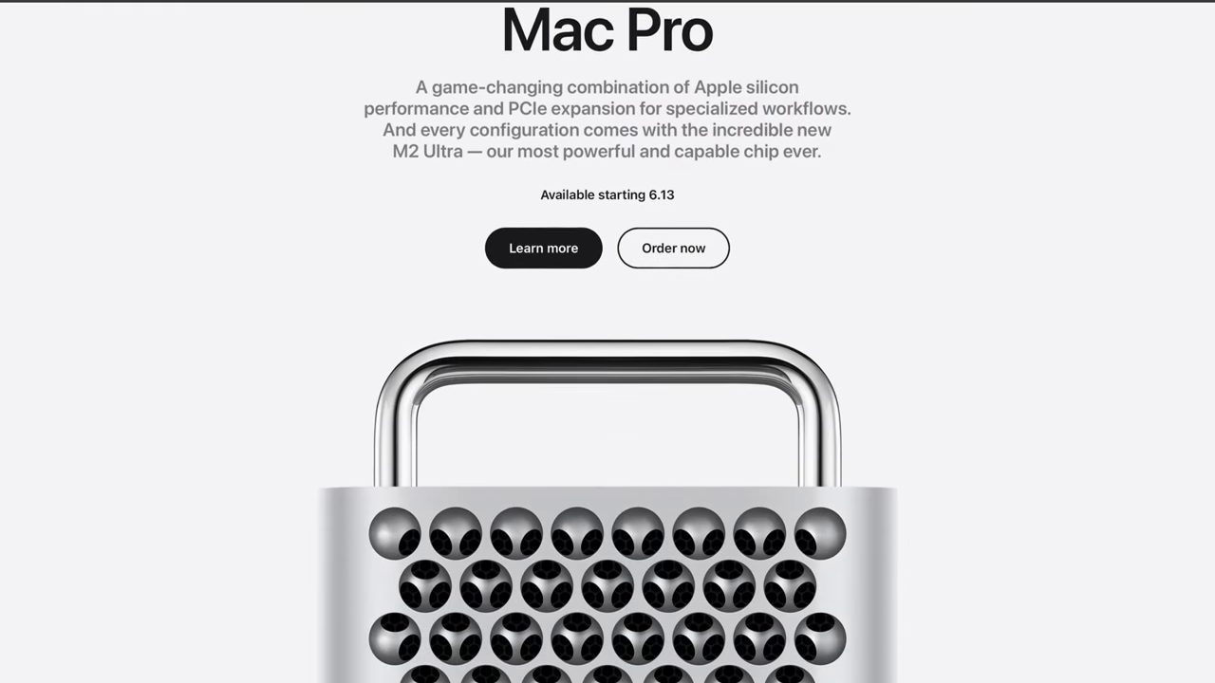
pyautogui.scroll(-3)
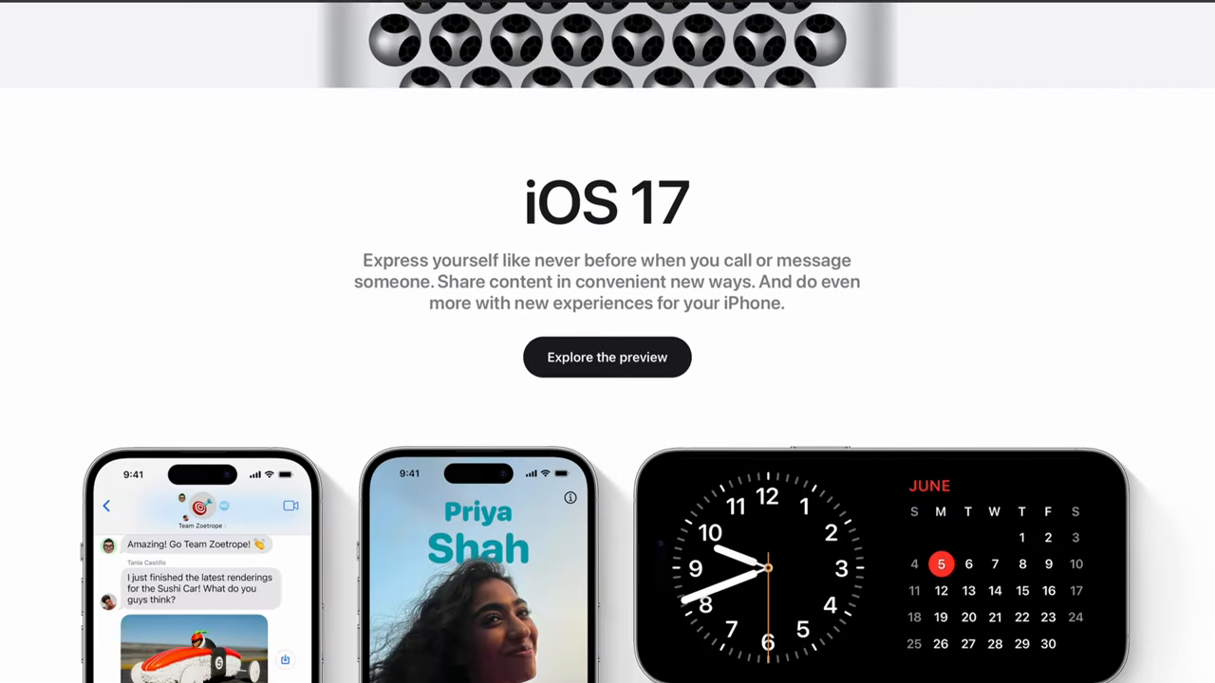
pyautogui.scroll(-3)
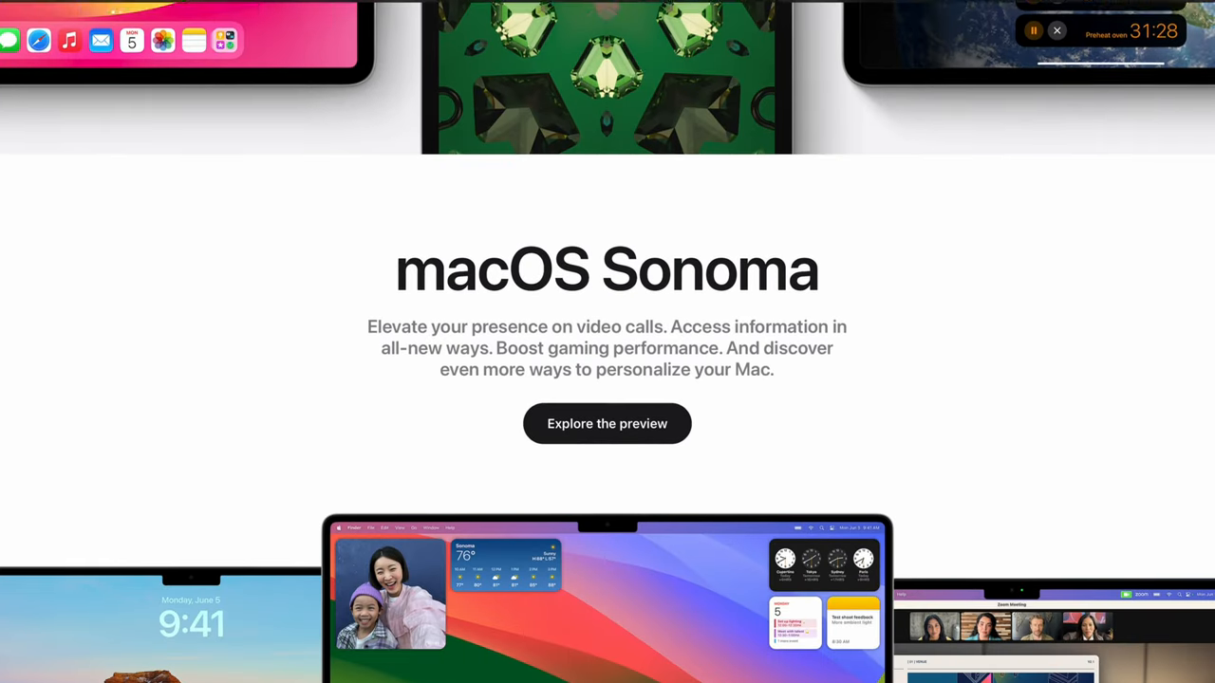
pyautogui.scroll(-3)
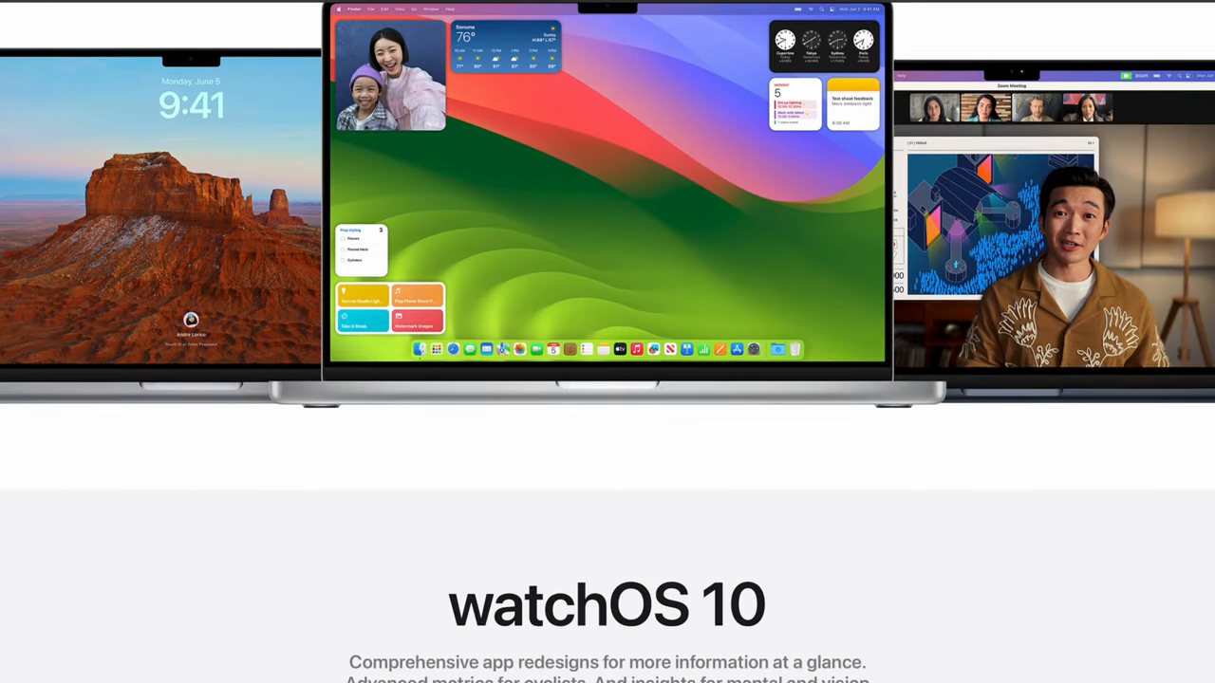
pyautogui.scroll(-3)
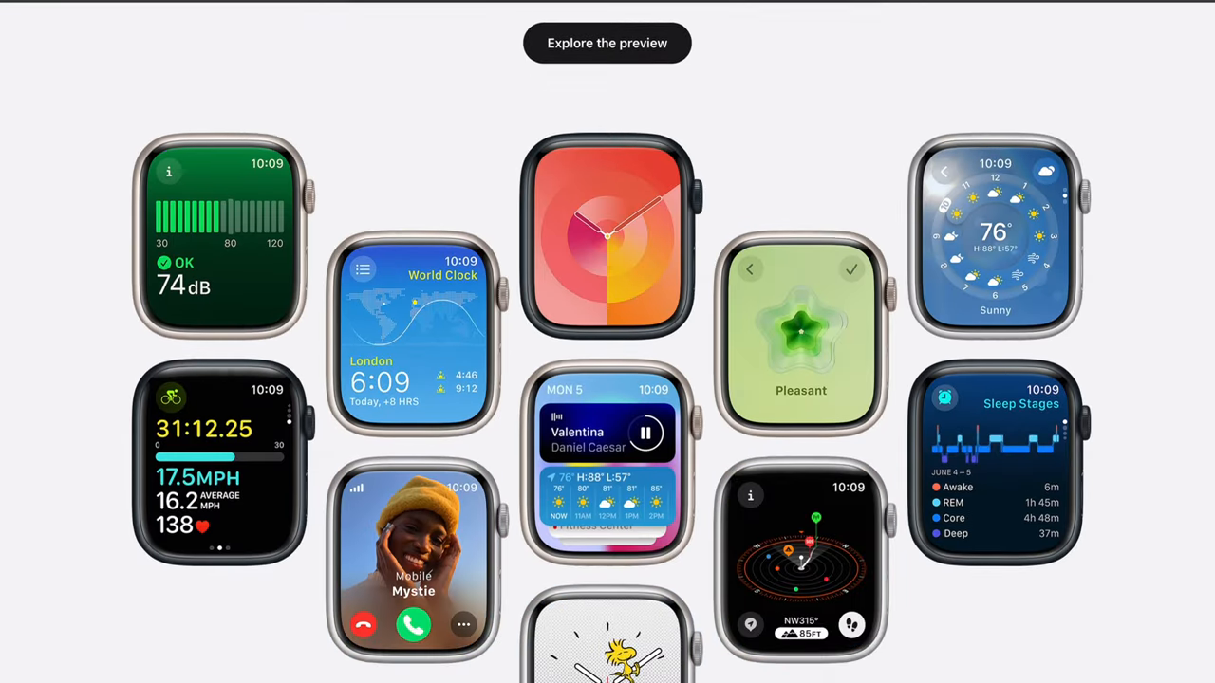